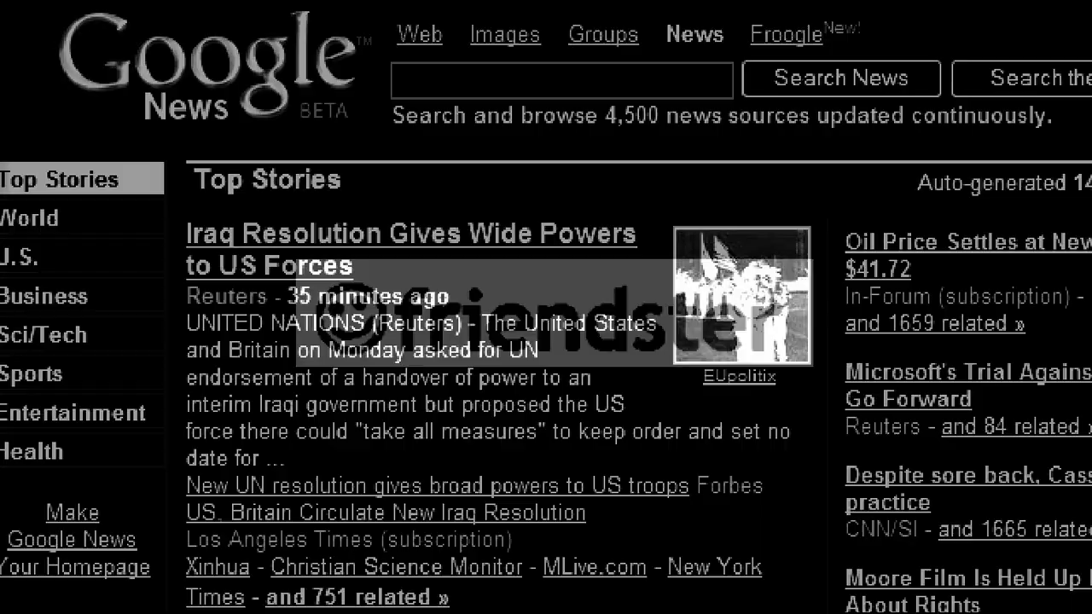
scroll(down, 3)
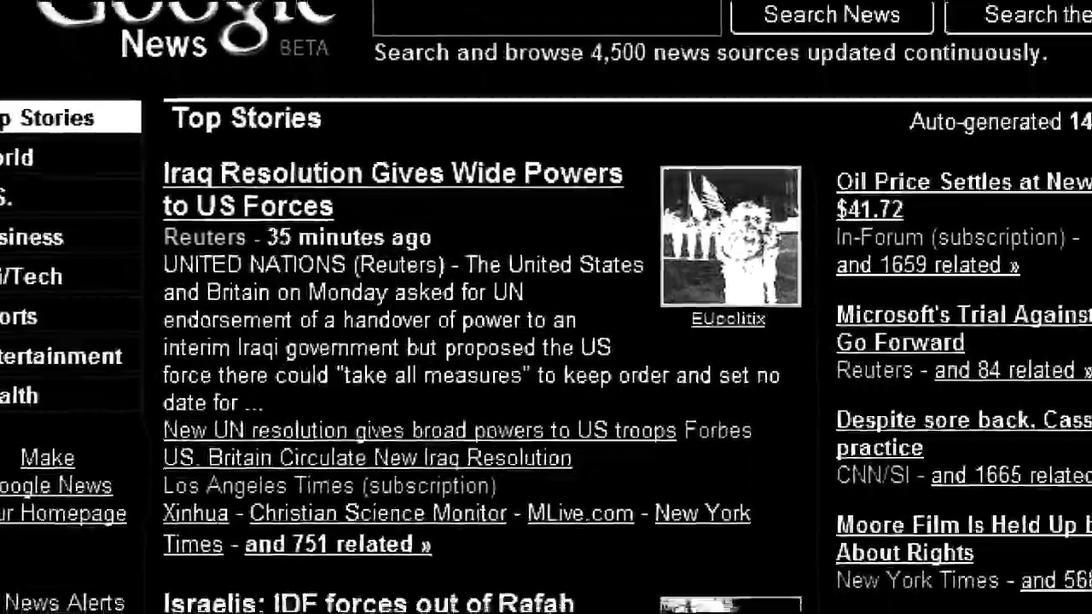
scroll(down, 3)
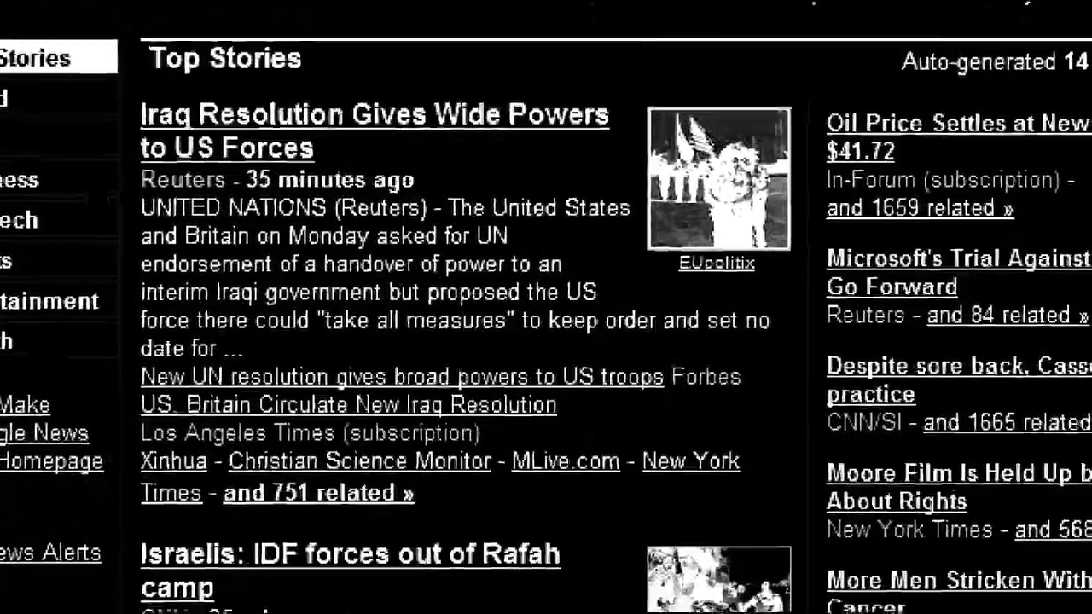
scroll(down, 3)
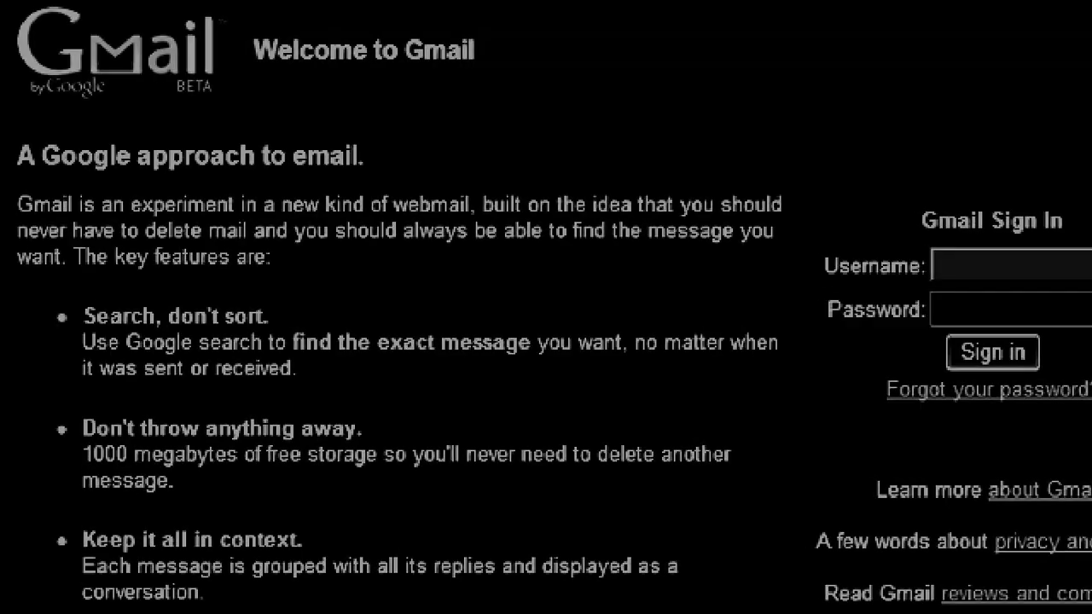
scroll(down, 3)
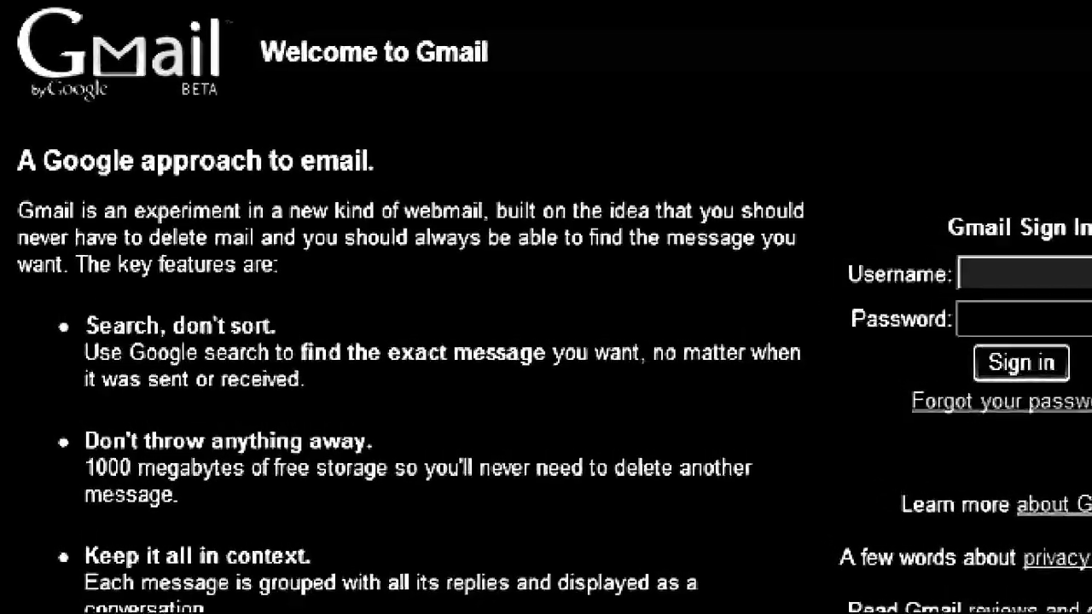